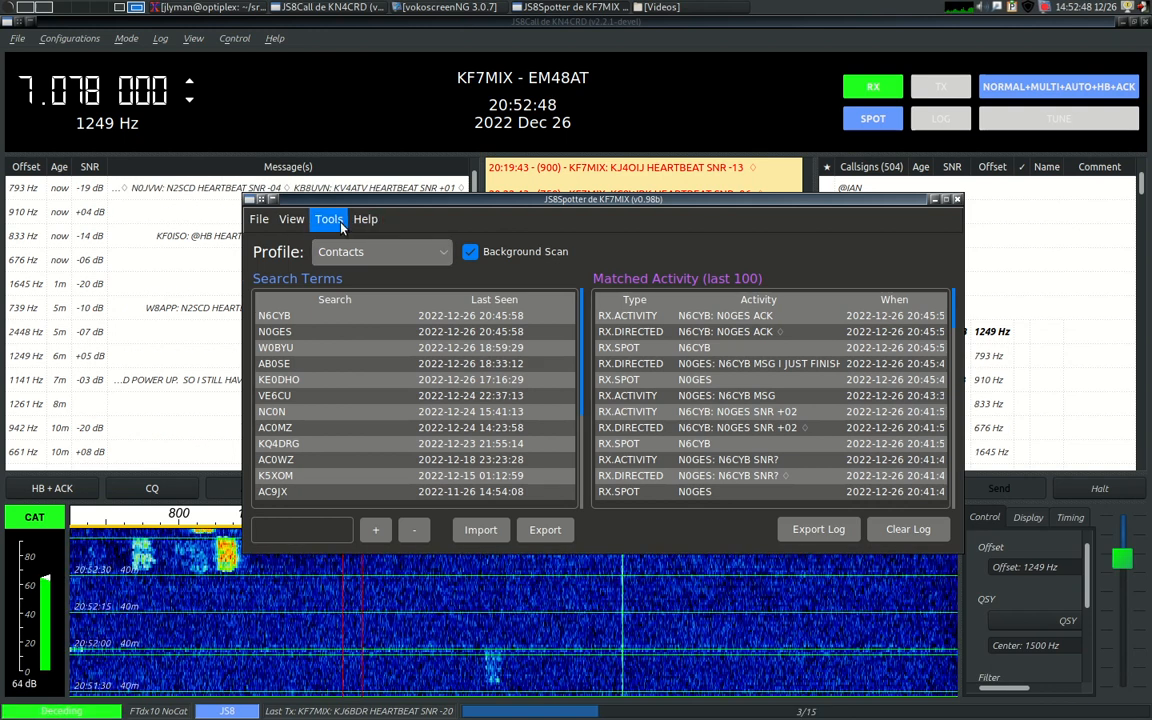
pyautogui.moveTo(640, 222)
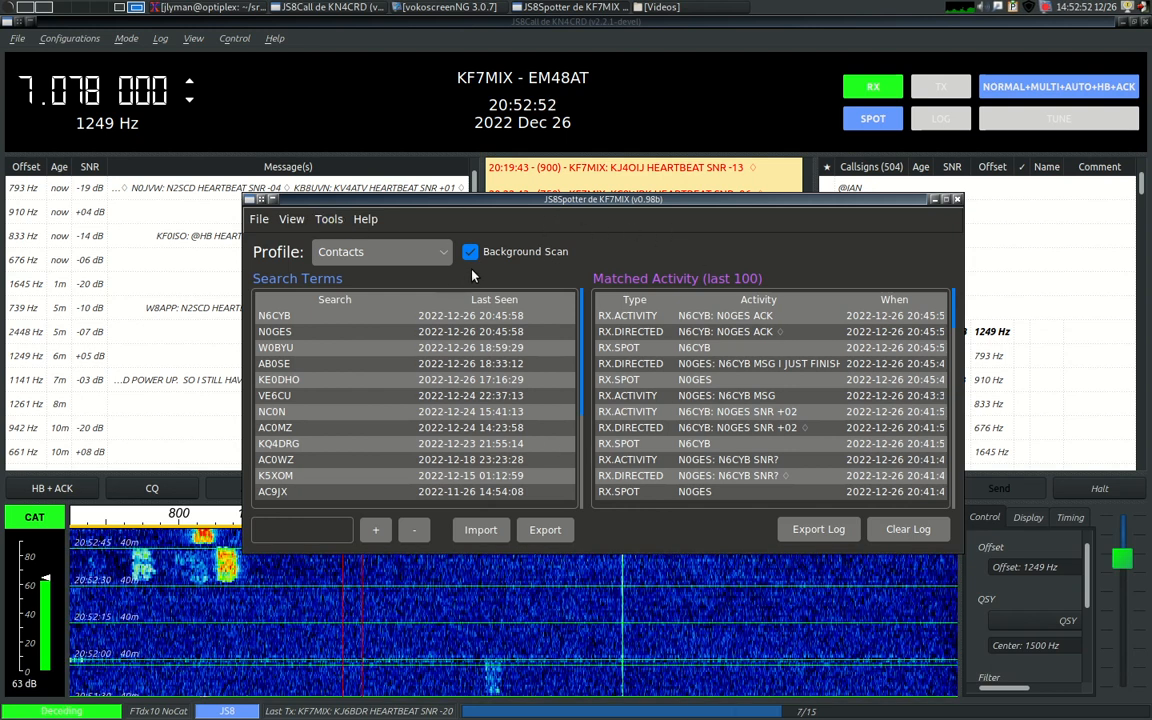
# - Open the Grid Location Map from the Tools menu
pyautogui.click(328, 218)
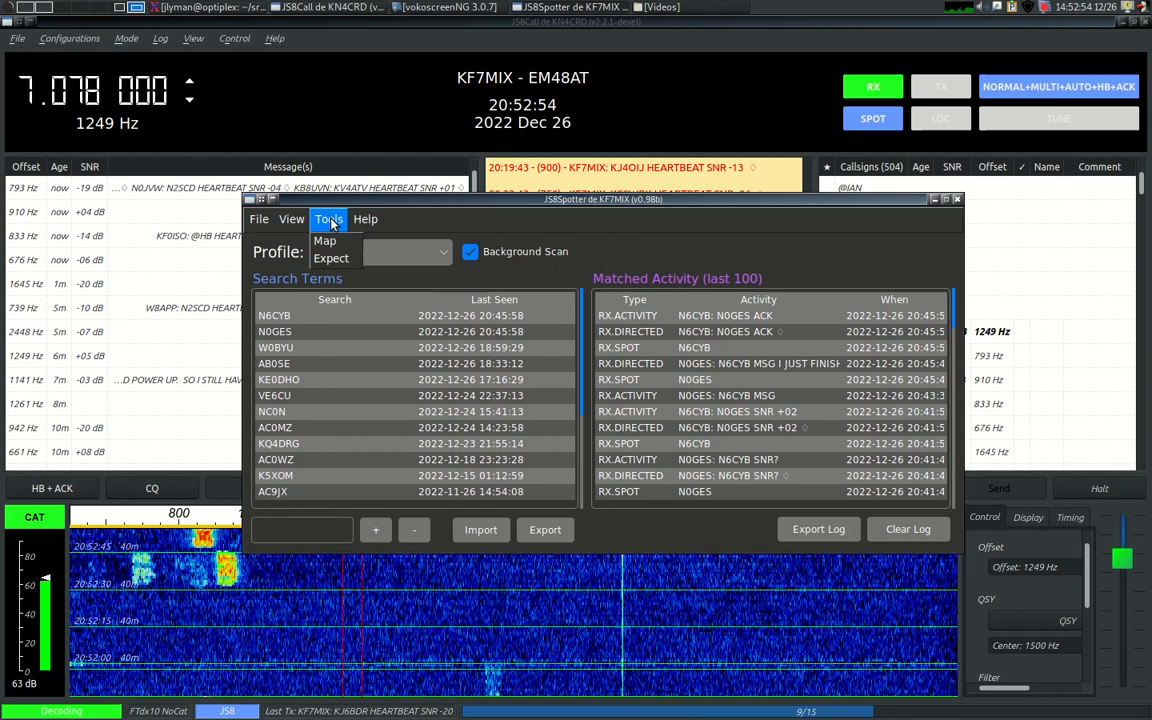
pyautogui.moveTo(324, 240)
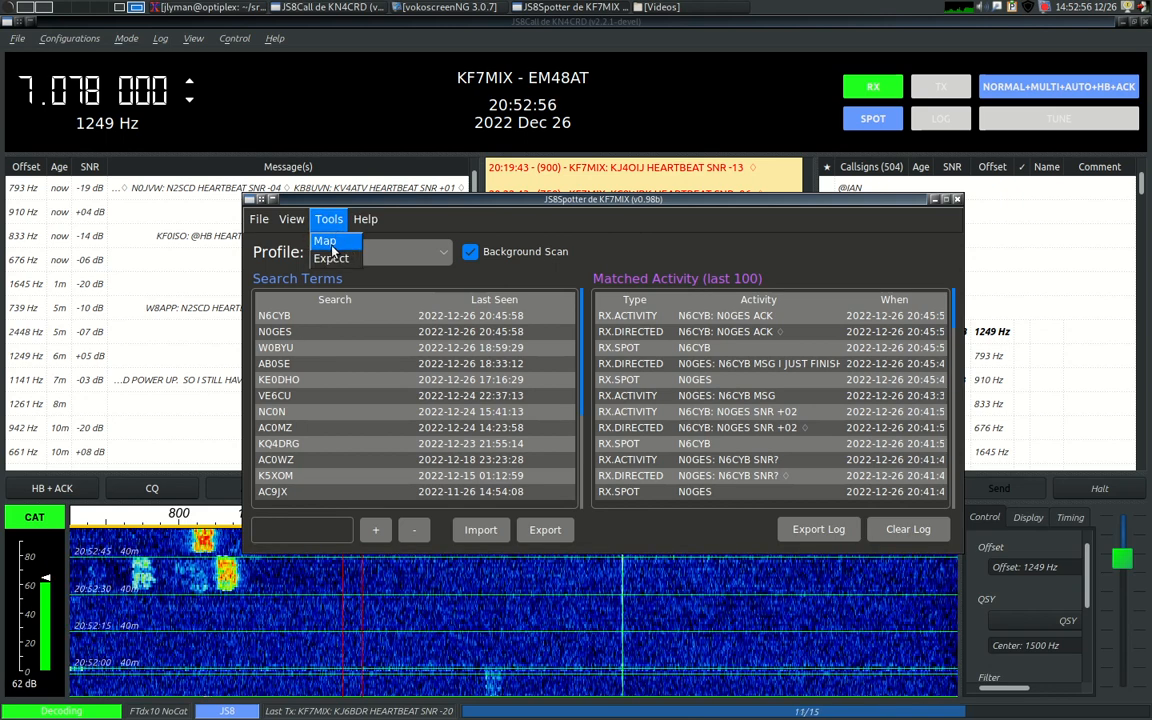
pyautogui.click(324, 240)
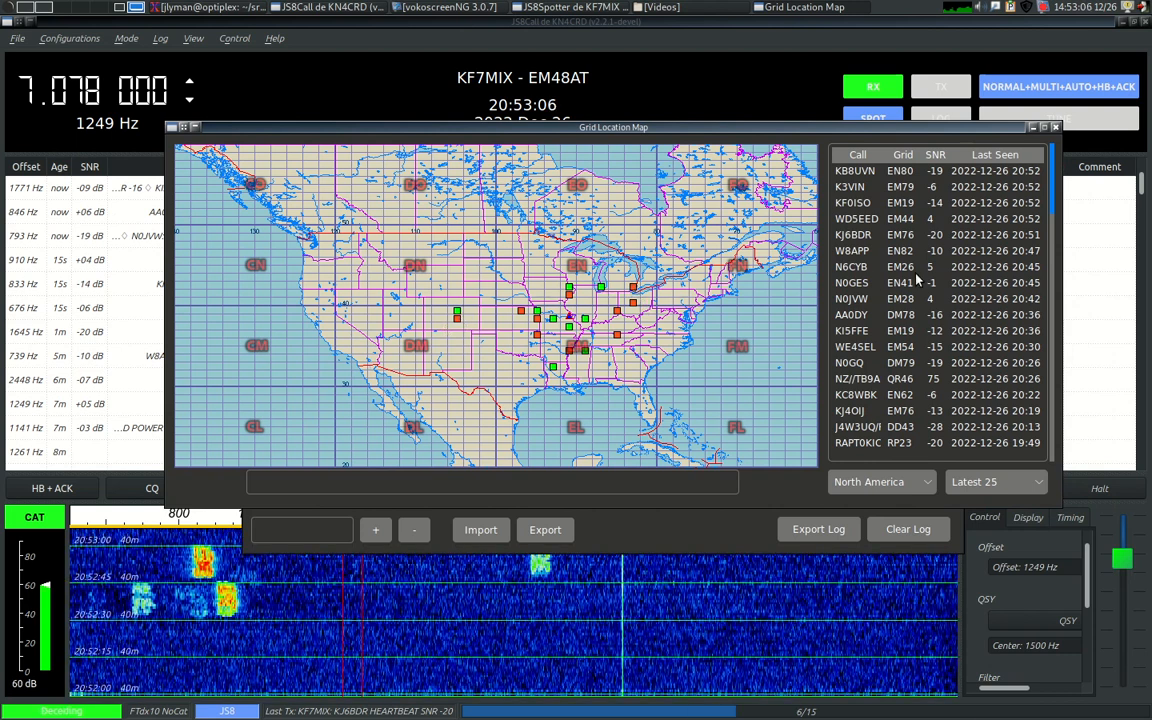
pyautogui.moveTo(756, 138)
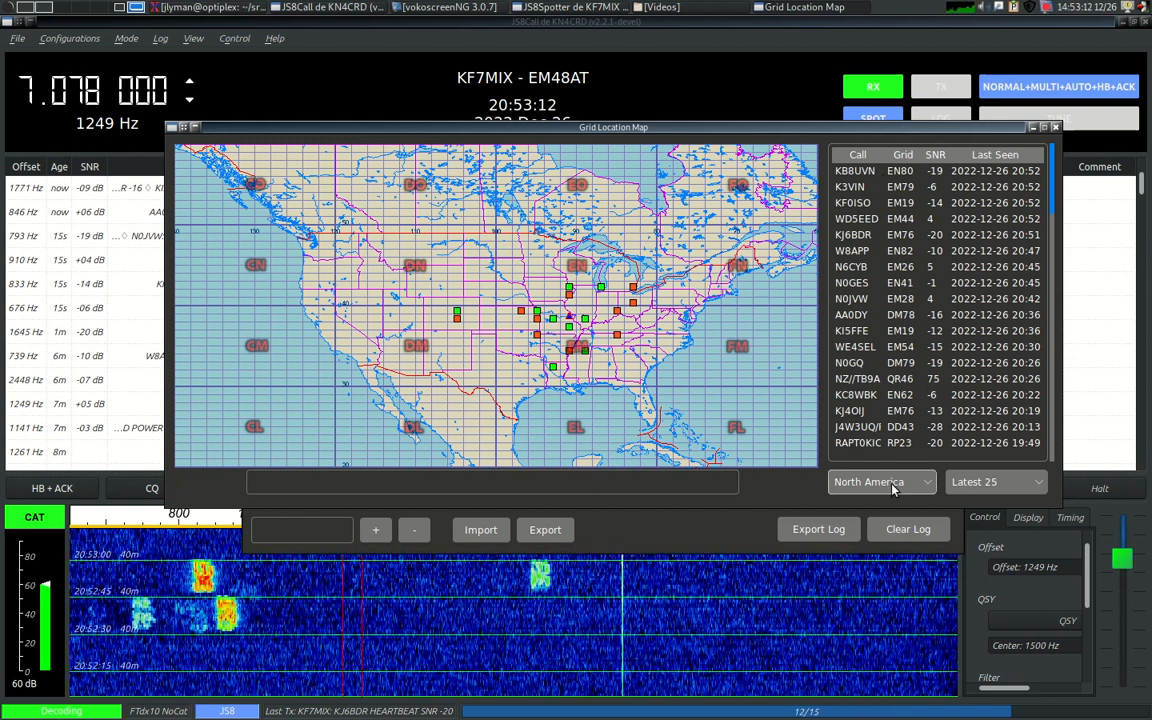
# - Change the plotted station count from Latest 25 to Latest 100
pyautogui.click(996, 480)
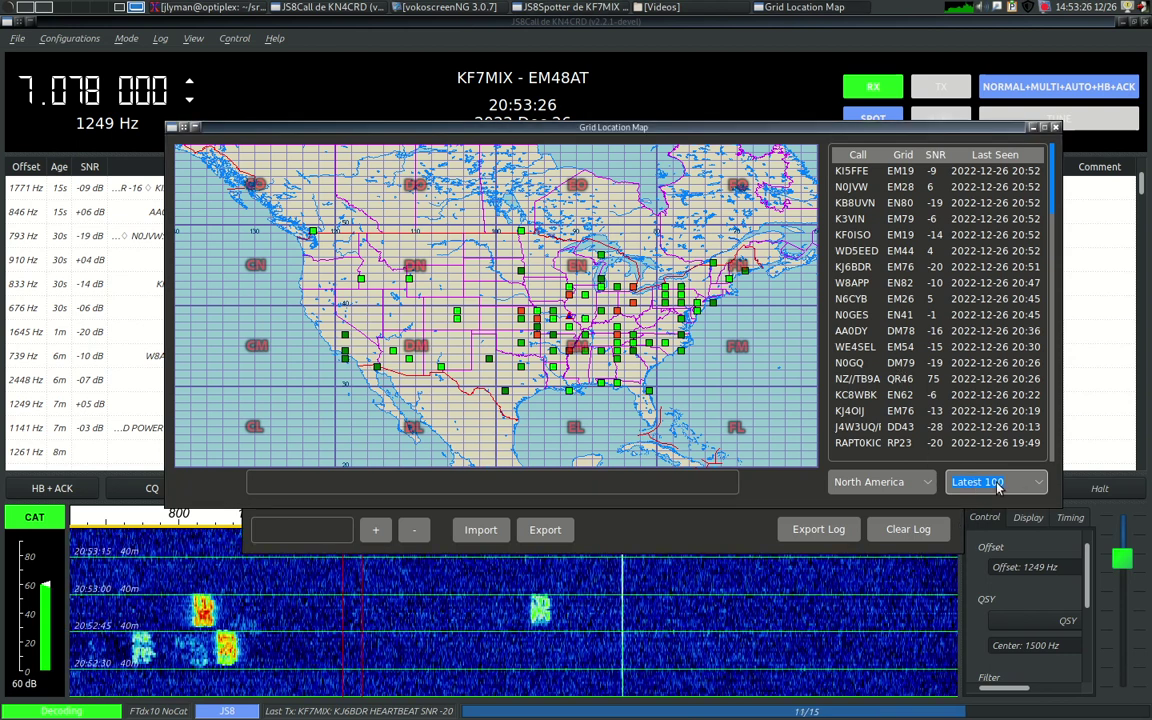
# - Switch the map region to Europe, then back to North America
pyautogui.click(880, 480)
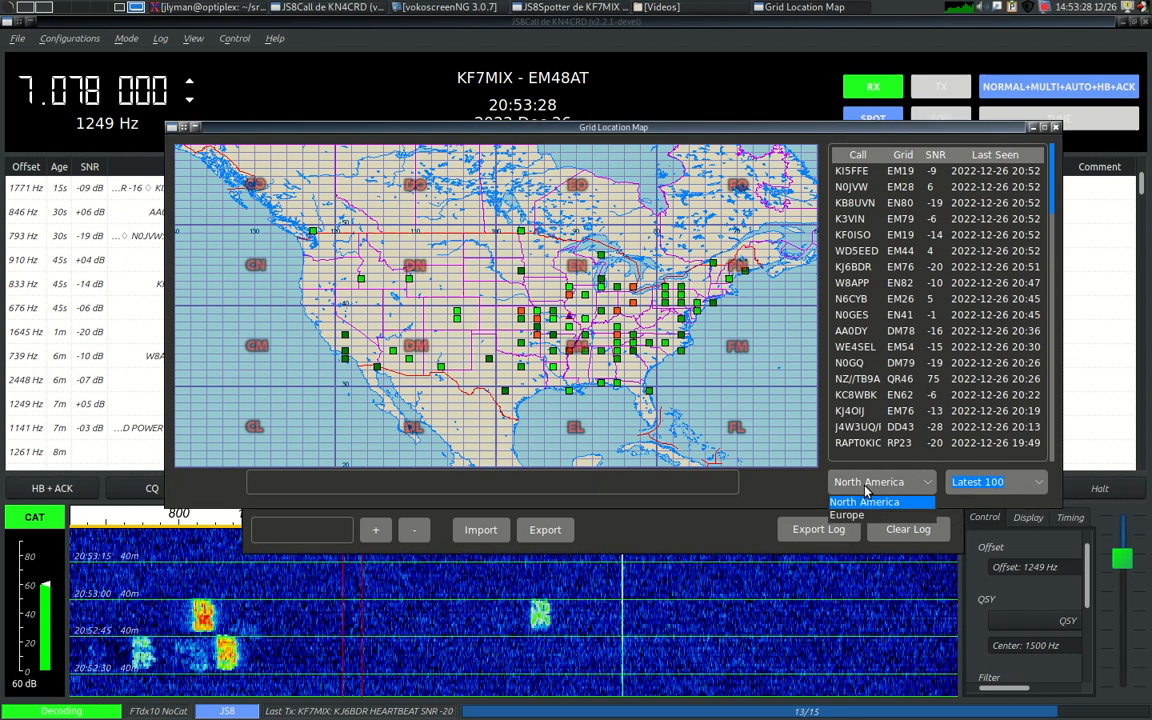
pyautogui.click(848, 514)
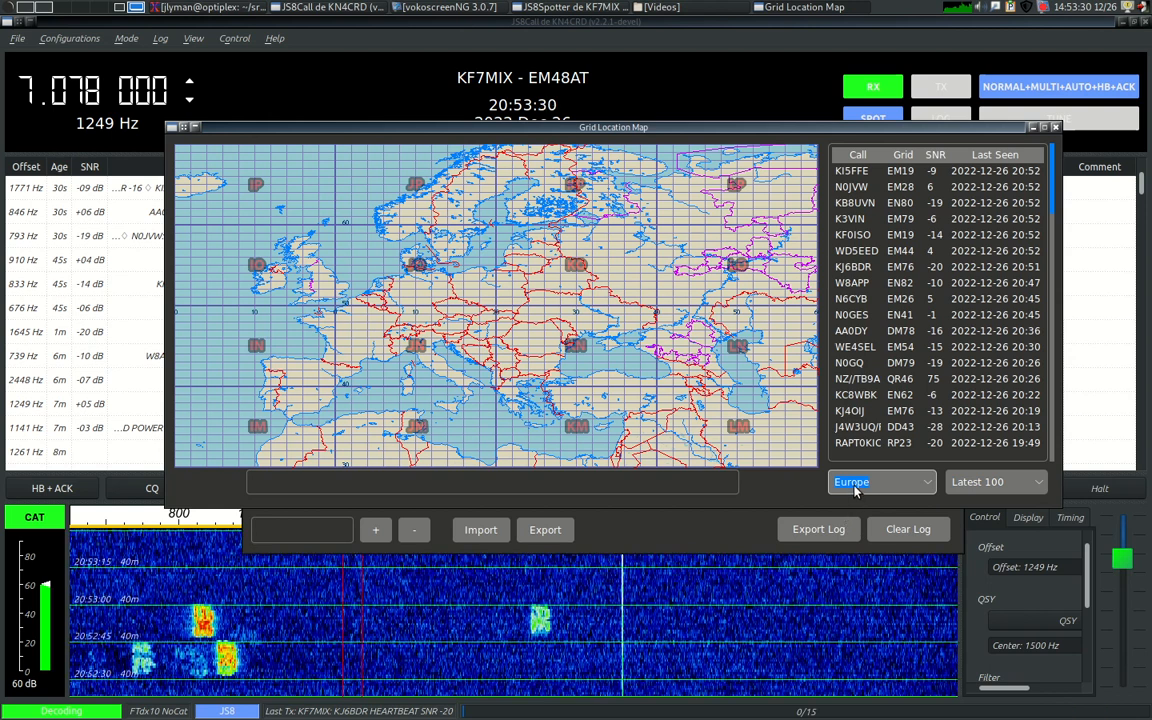
pyautogui.click(880, 480)
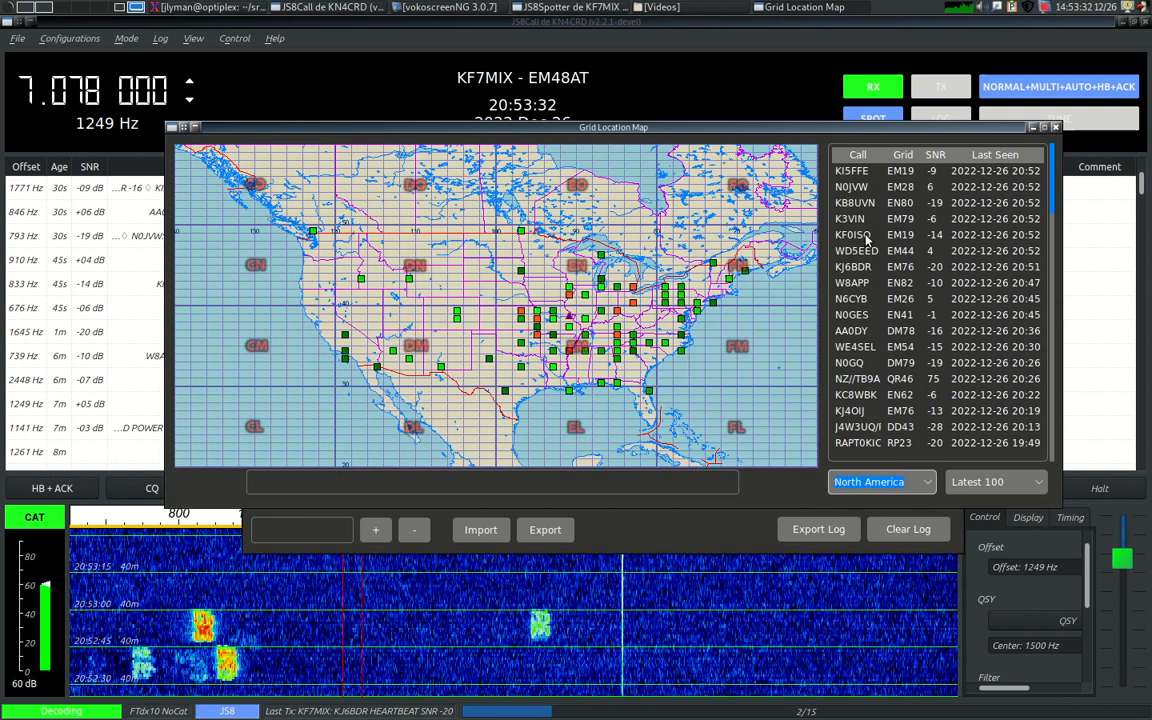
# - Limit the map to the latest 10 heard stations
pyautogui.click(996, 482)
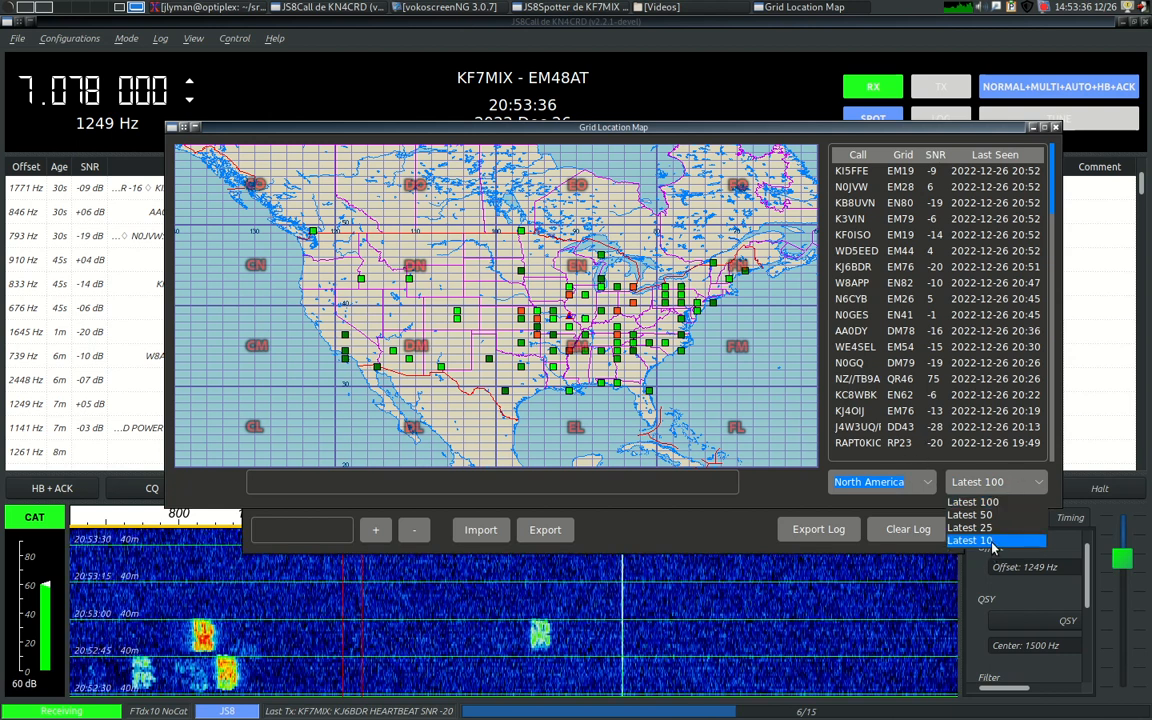
pyautogui.click(968, 540)
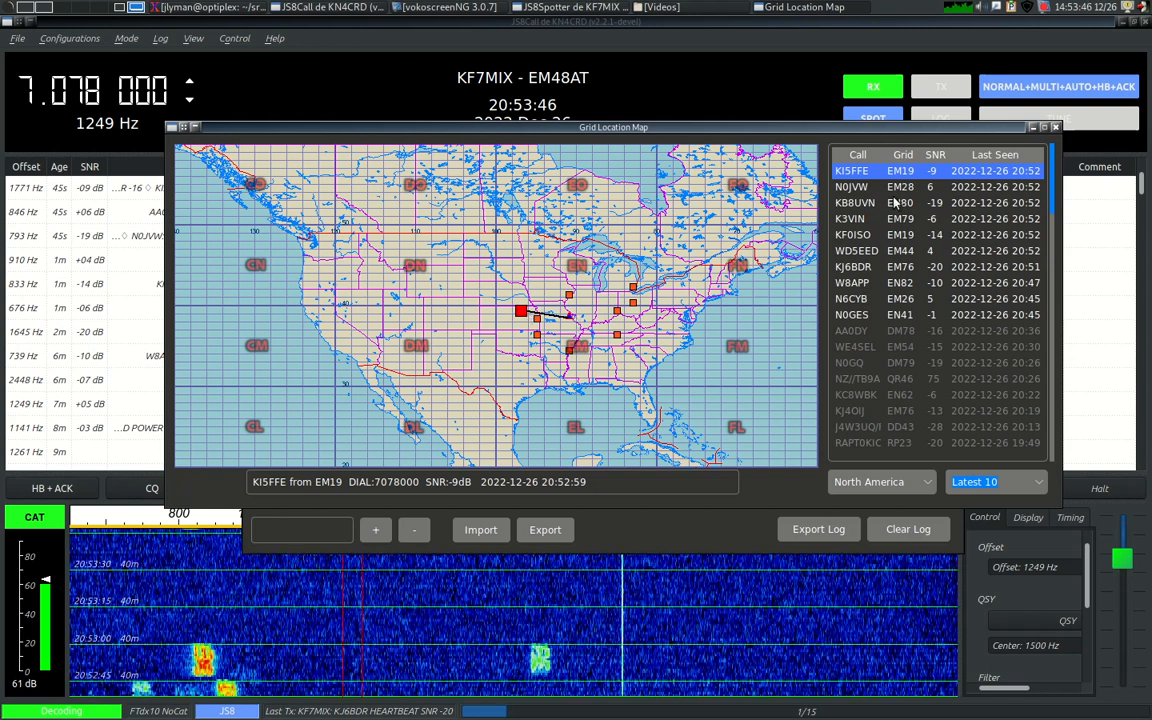
# - Try Latest 25 and Latest 100 counts, settling back on Latest 25 stations
pyautogui.click(996, 480)
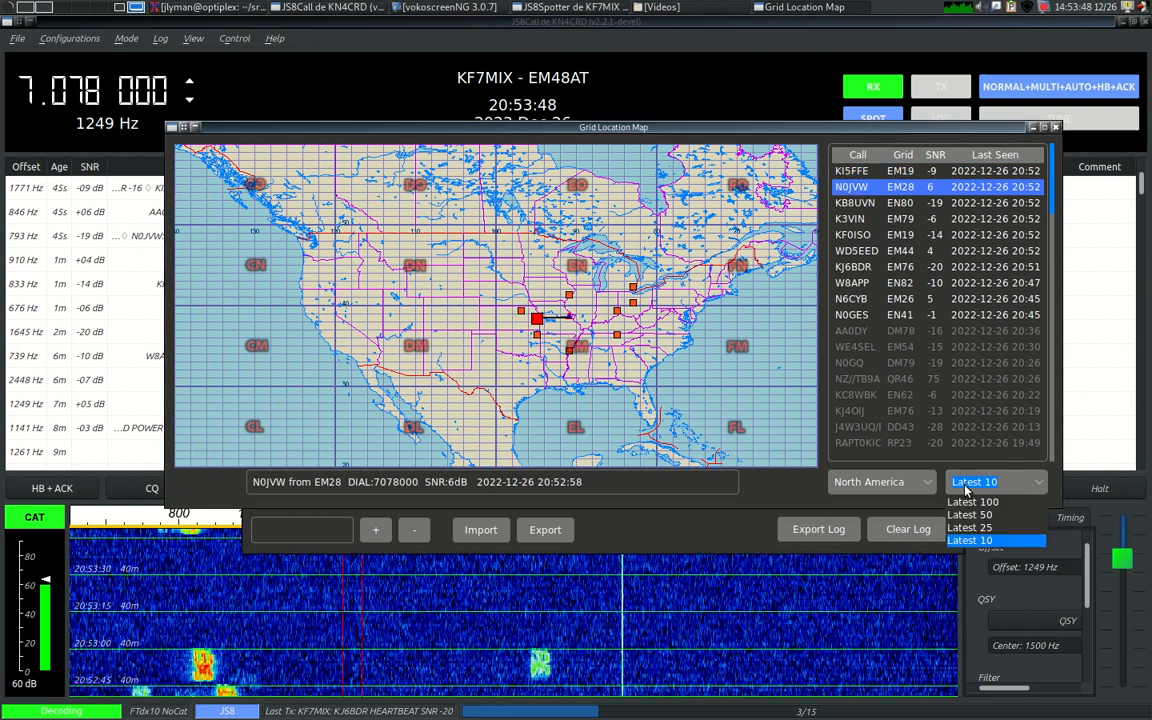
pyautogui.click(968, 528)
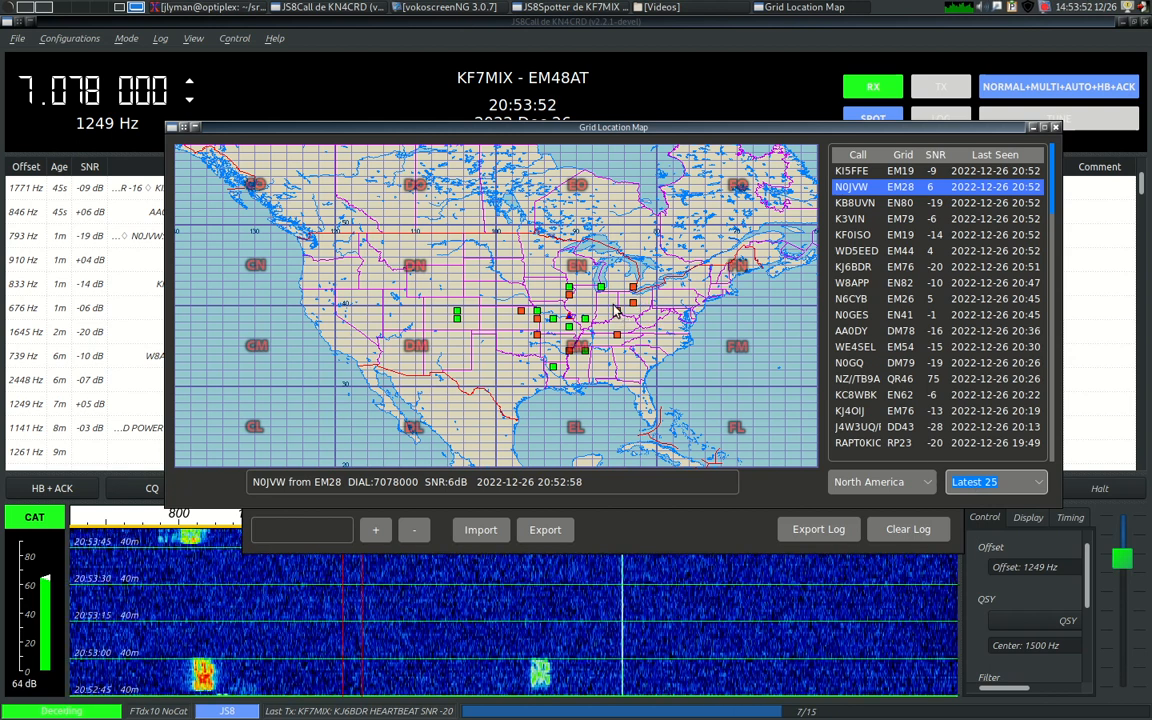
pyautogui.click(992, 480)
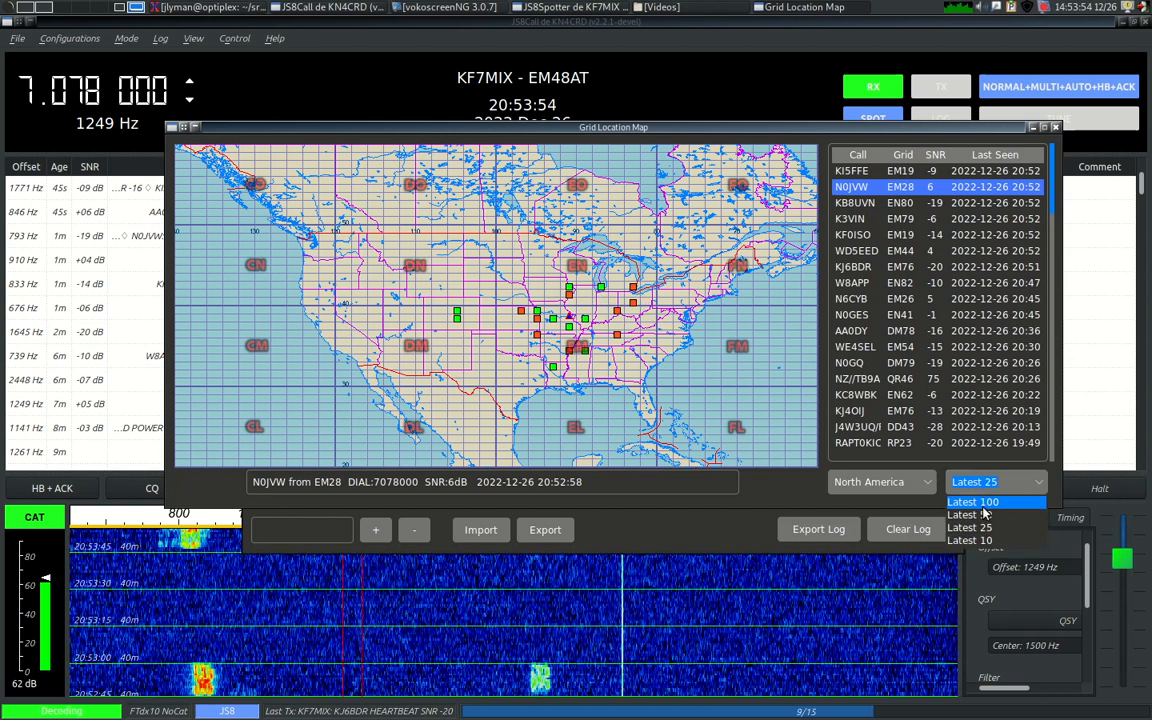
pyautogui.click(972, 500)
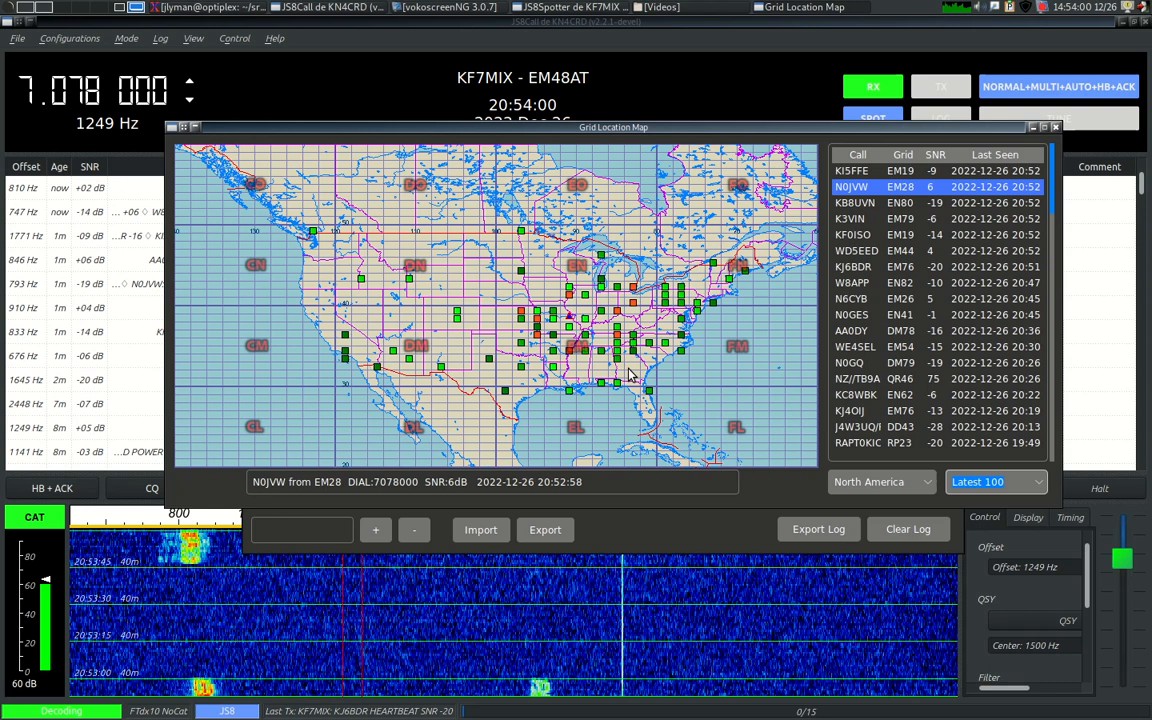
pyautogui.click(996, 480)
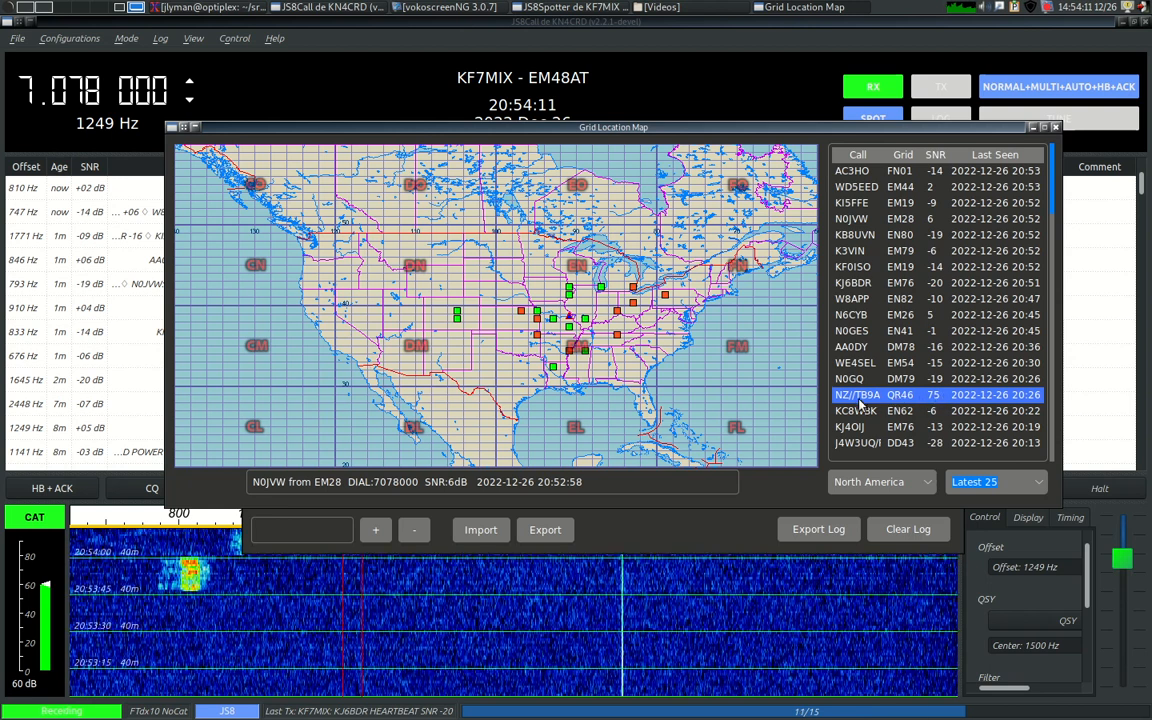
# - Remove the spurious QR66 and DD43 station records, confirming each deletion
pyautogui.rightClick(856, 394)
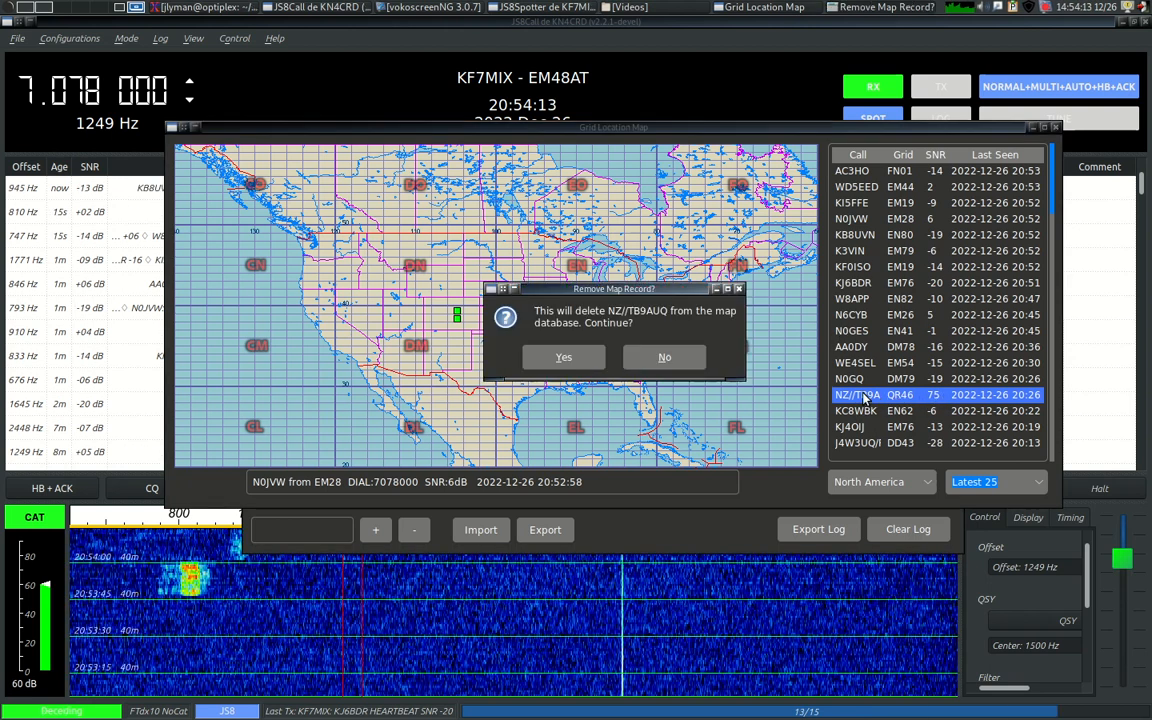
pyautogui.click(564, 356)
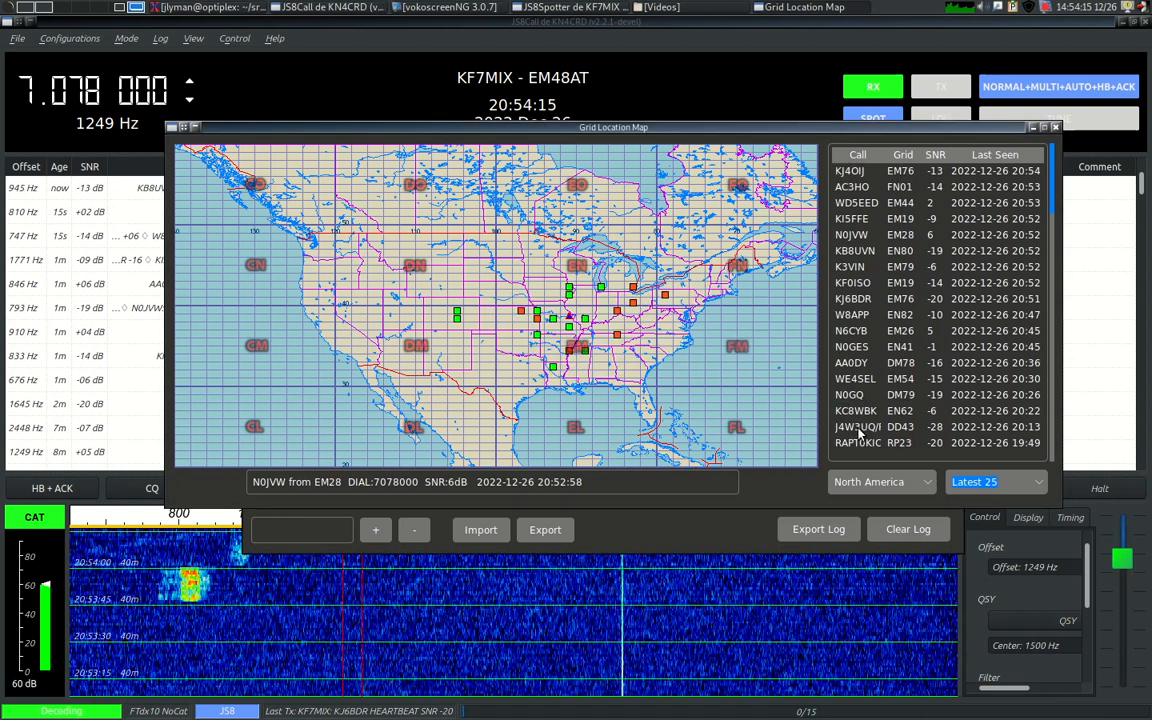
pyautogui.rightClick(856, 428)
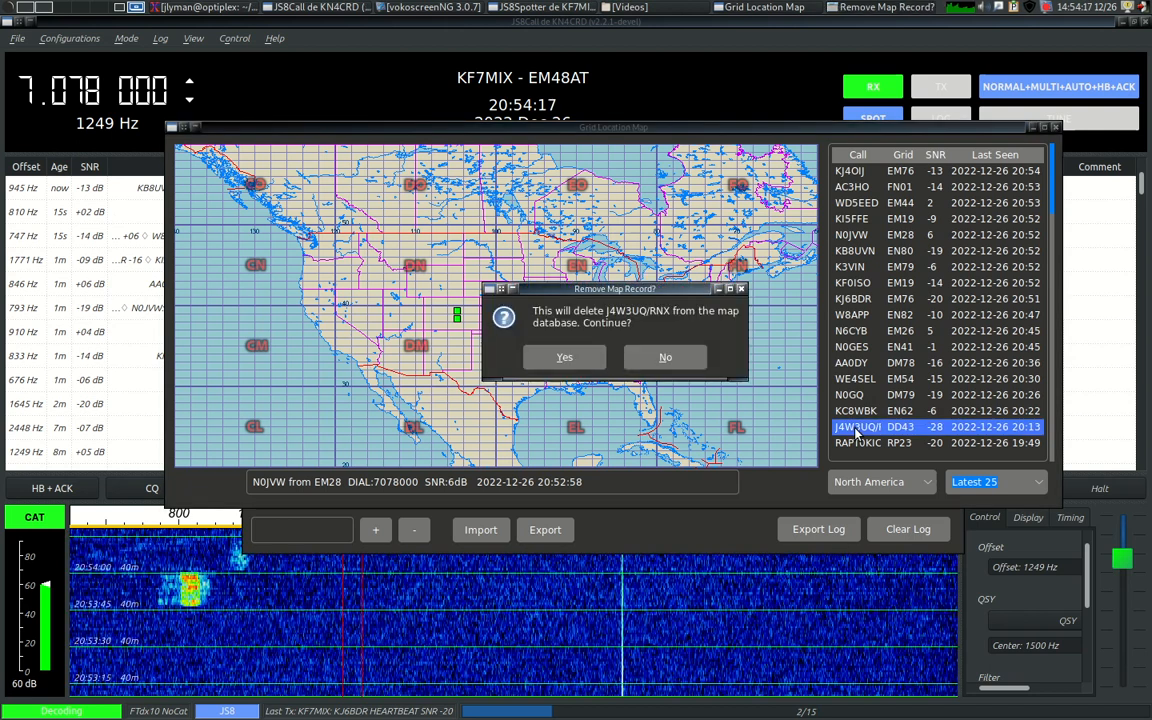
pyautogui.click(564, 356)
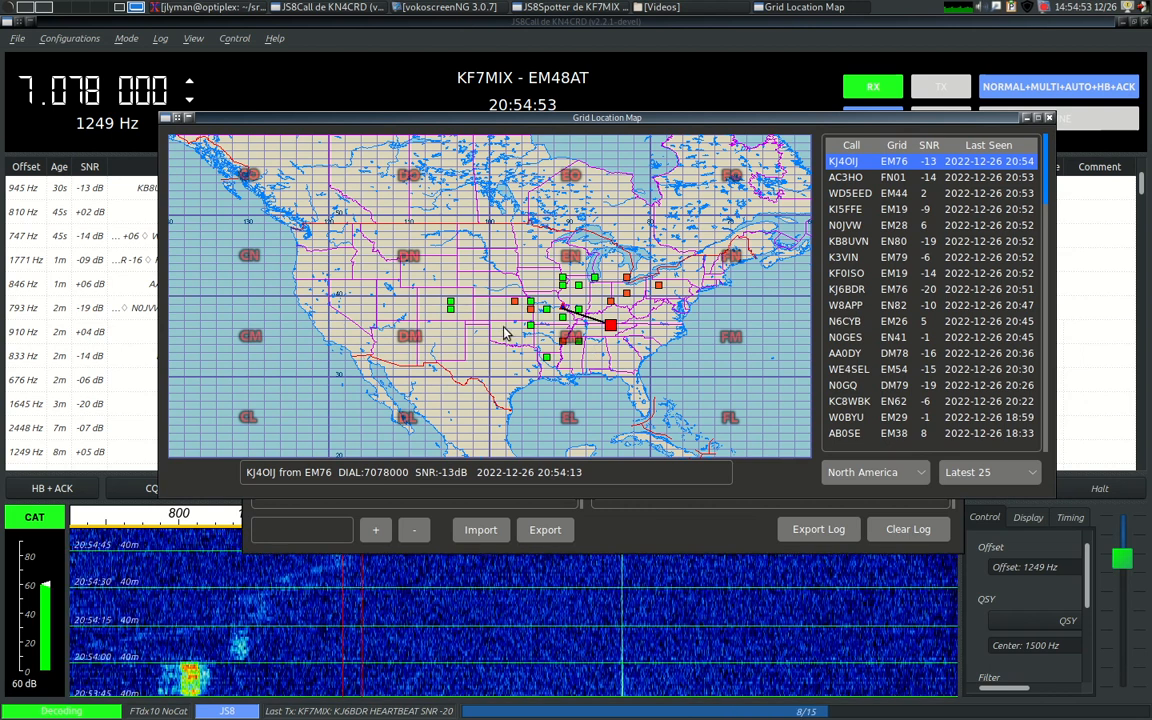
pyautogui.moveTo(564, 318)
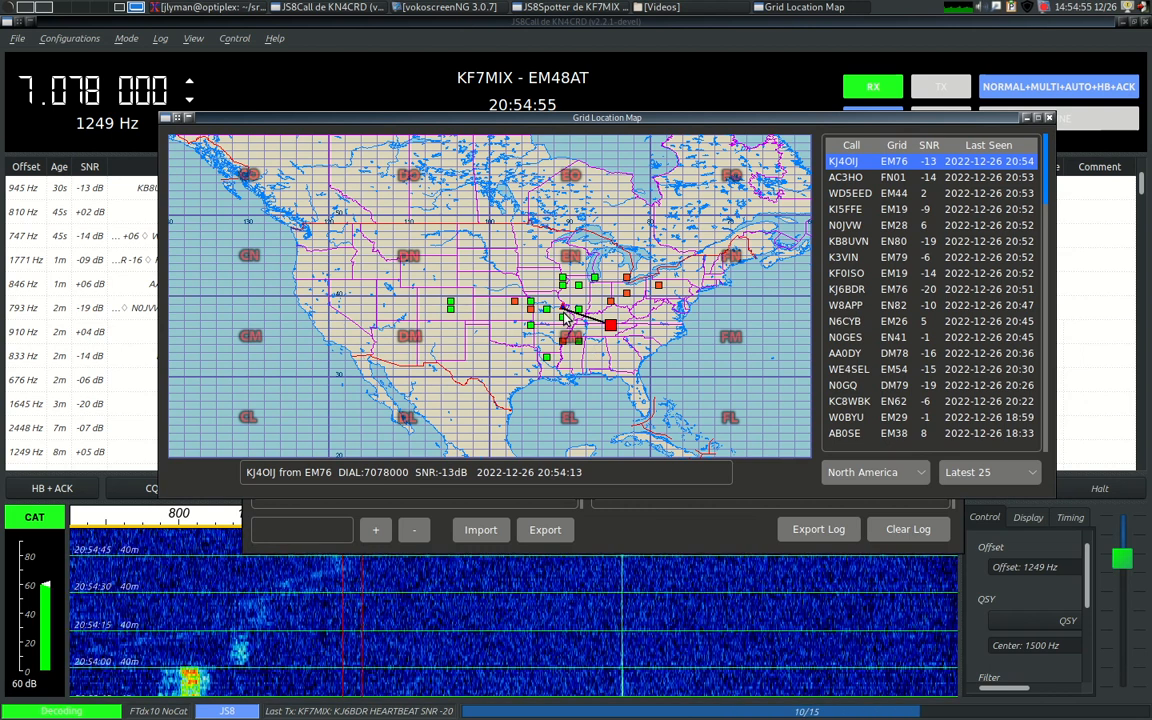